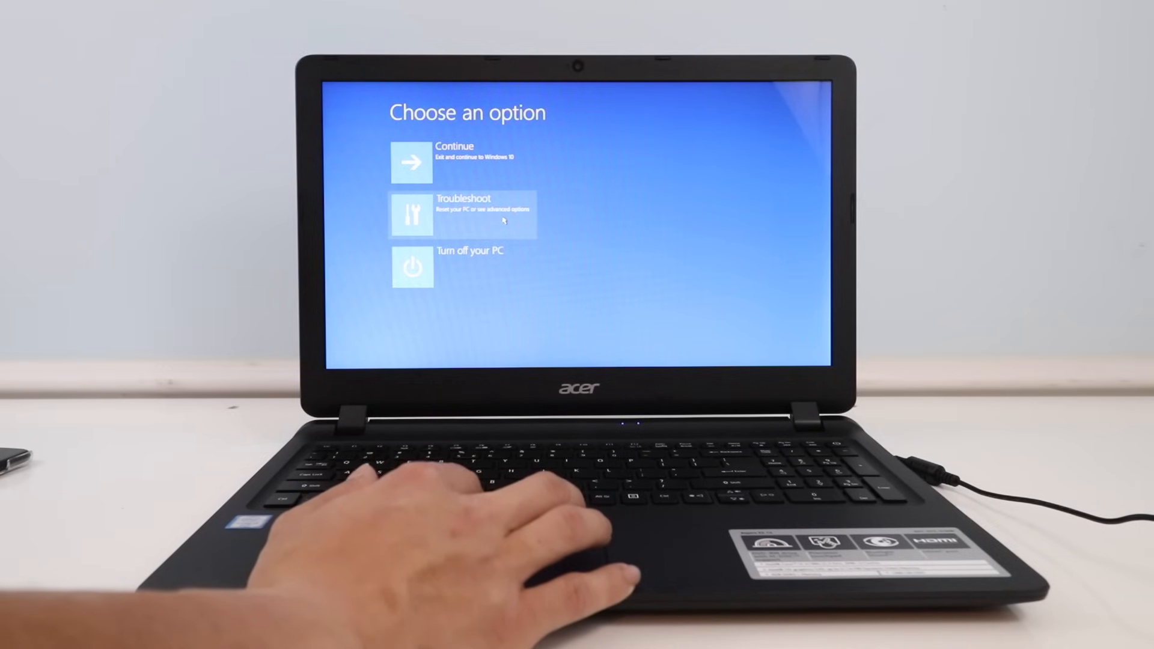
Step: Enter Troubleshoot, peek at Advanced options, then go back to the Troubleshoot screen
{"action": "left_click", "coordinate": [462, 214]}
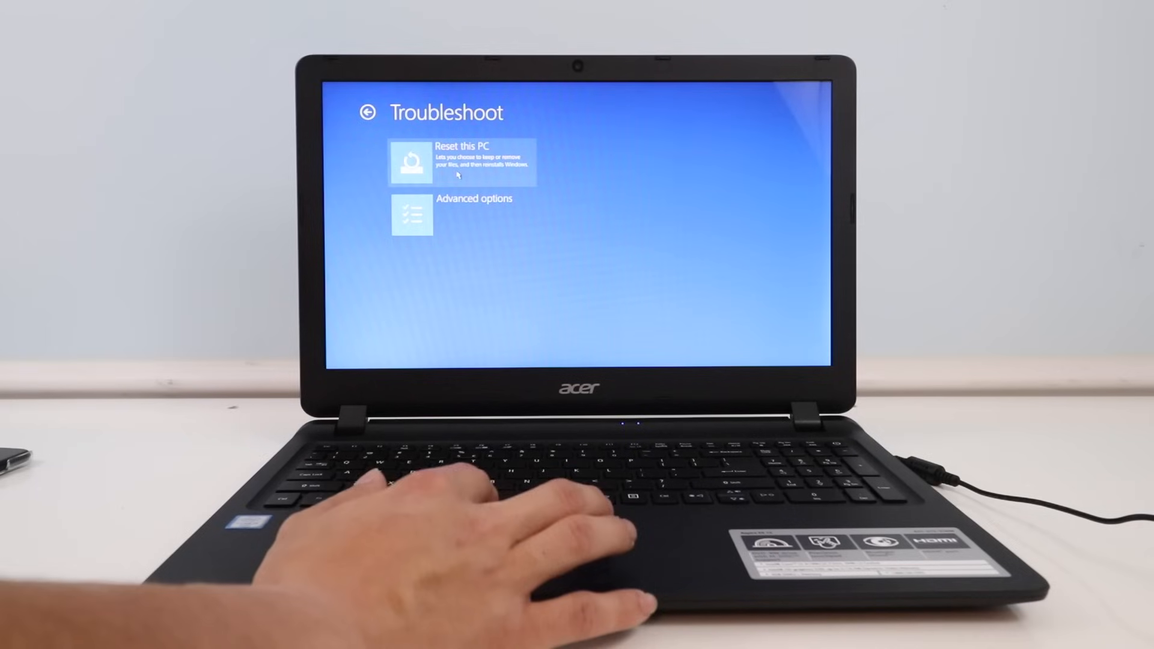
{"action": "left_click", "coordinate": [412, 215]}
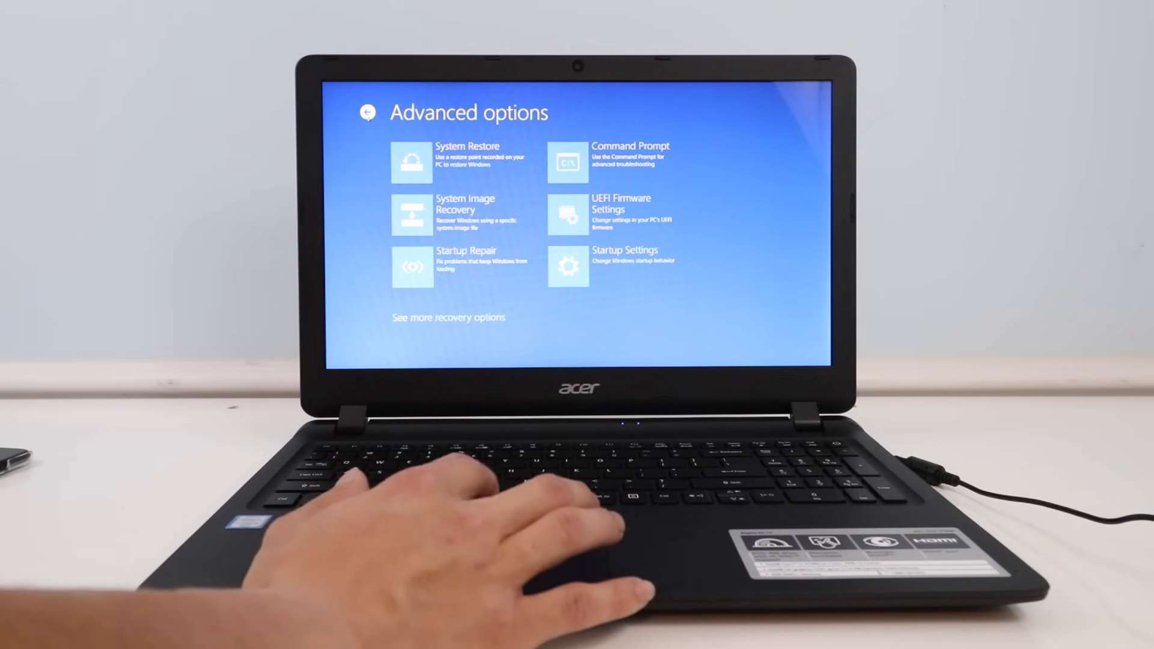
{"action": "left_click", "coordinate": [368, 112]}
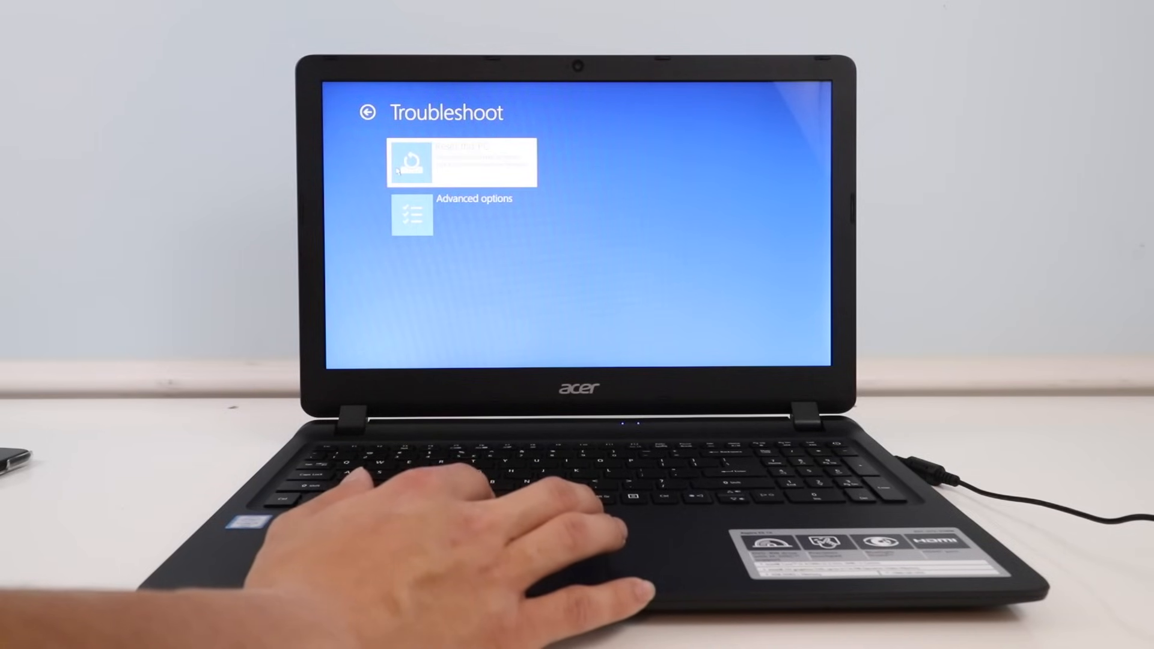
Step: Choose Reset this PC with 'Just remove my files' rather than fully cleaning the drive
{"action": "left_click", "coordinate": [461, 162]}
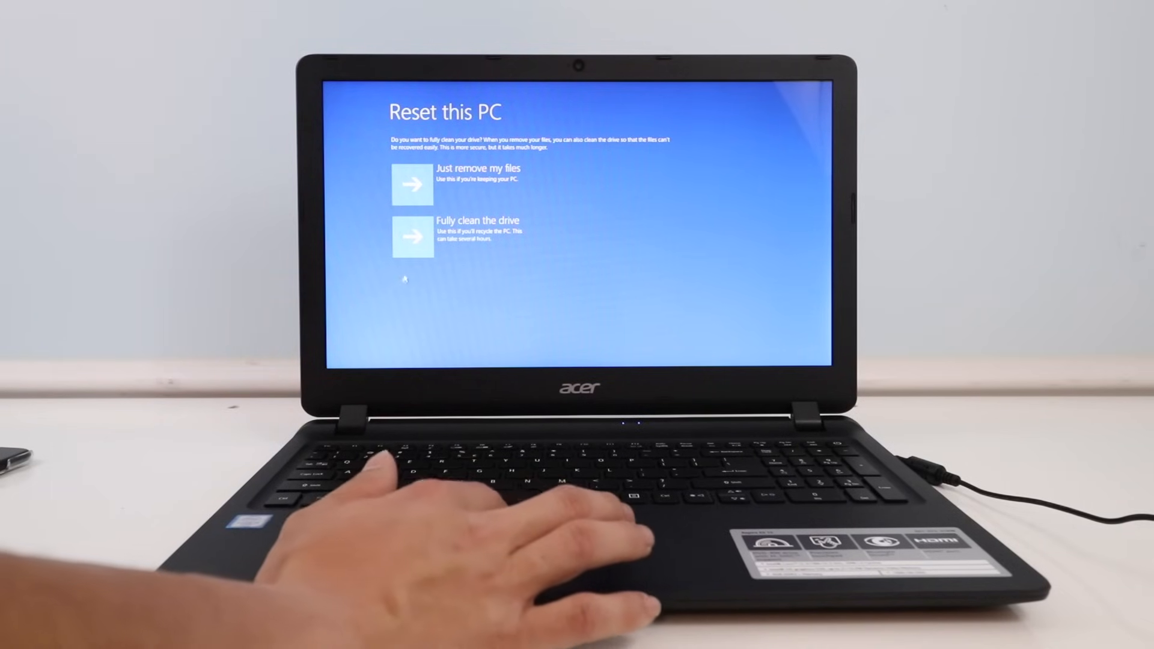
{"action": "left_click", "coordinate": [412, 182]}
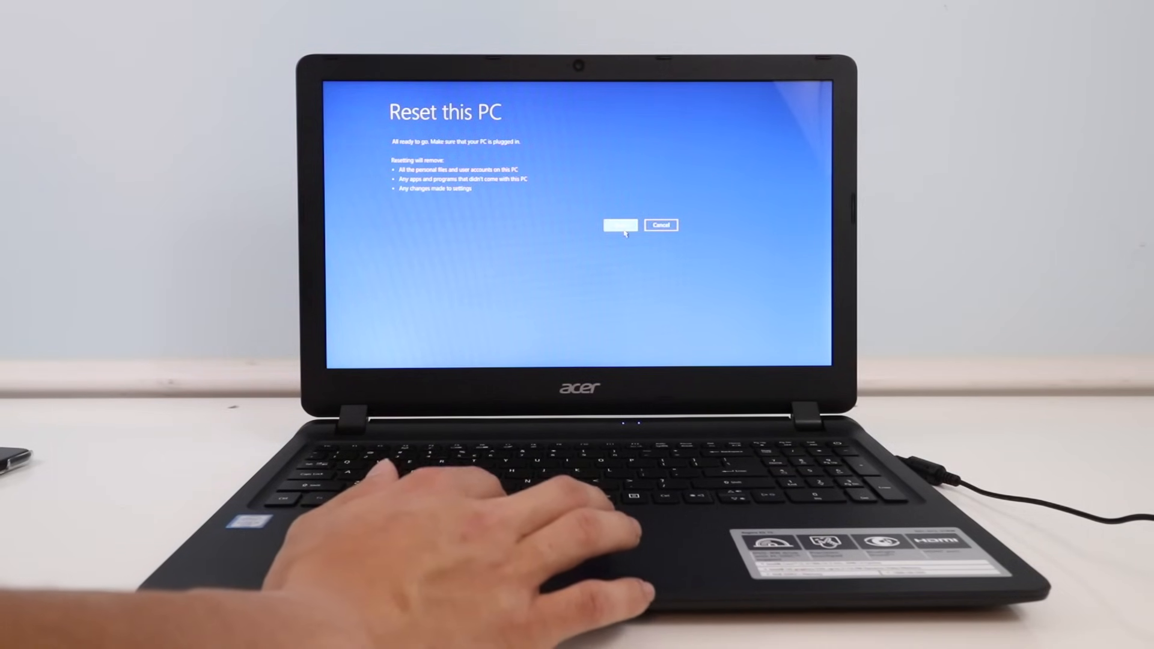
Step: Confirm Reset on the All ready to go screen so the laptop restarts into the reset
{"action": "left_click", "coordinate": [618, 224]}
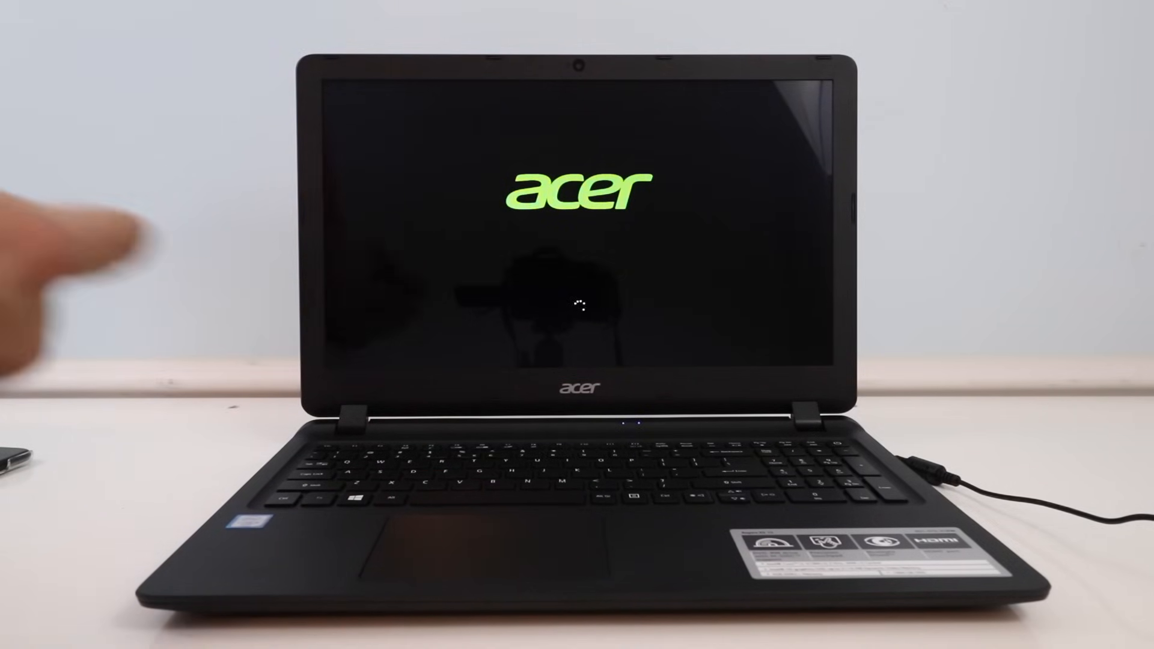